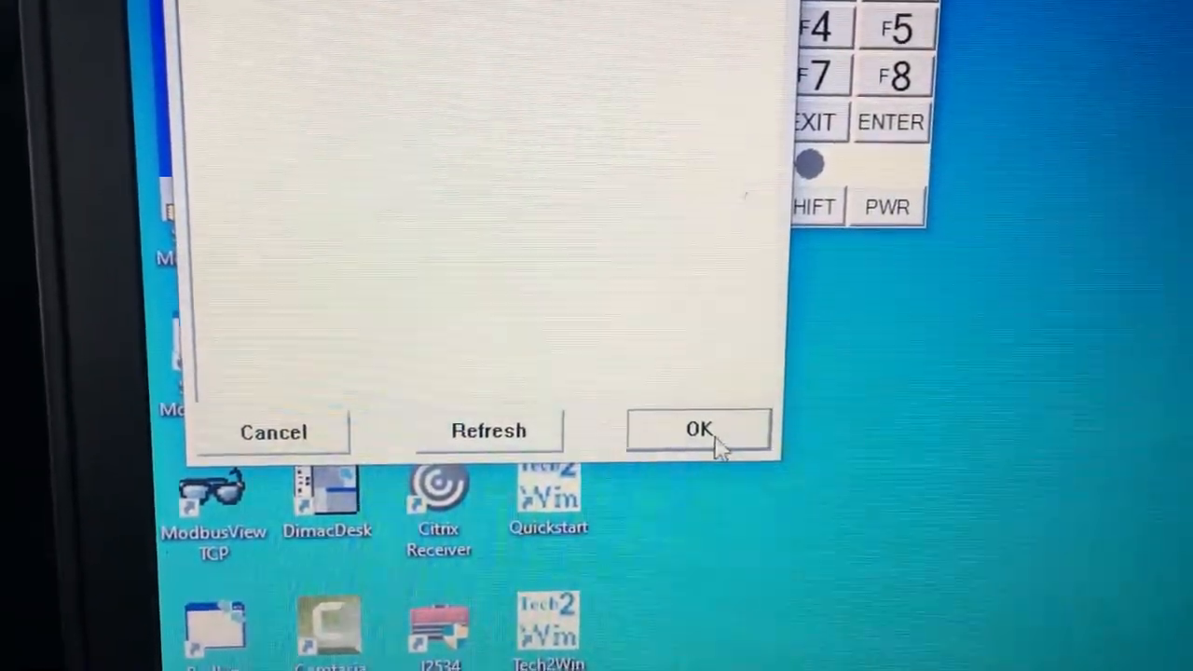
- Confirm the selected vehicle communication device in the device selection dialog
click(699, 431)
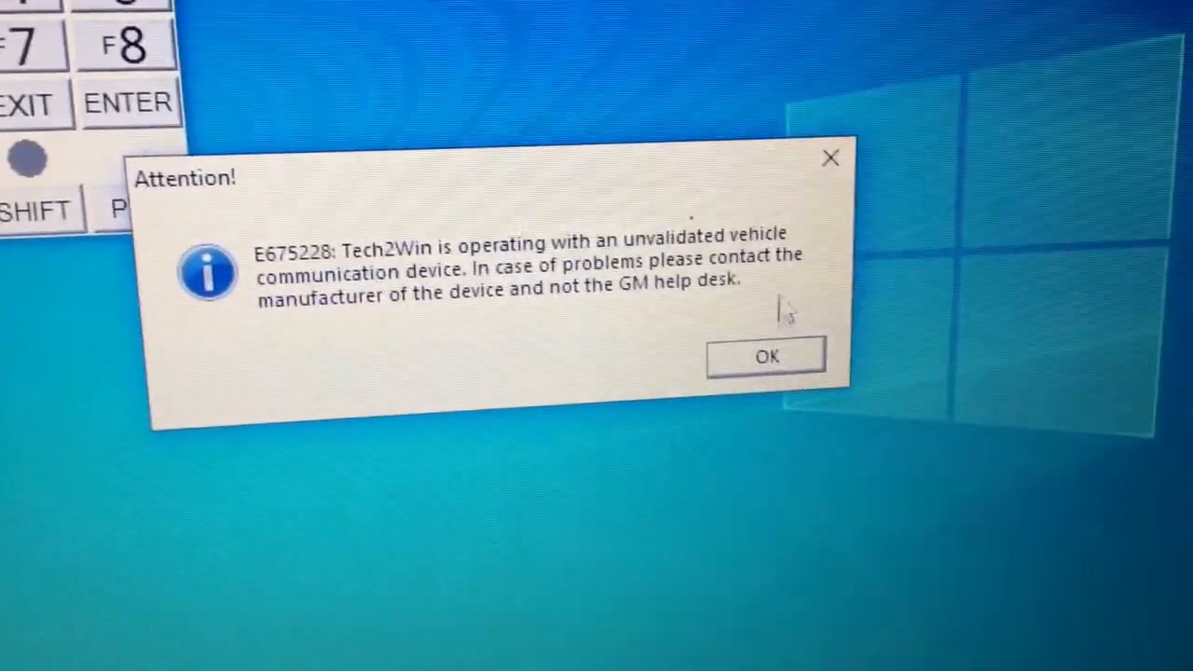
- Dismiss the unvalidated-device Attention warning to reach the Tech2 start screen
click(765, 357)
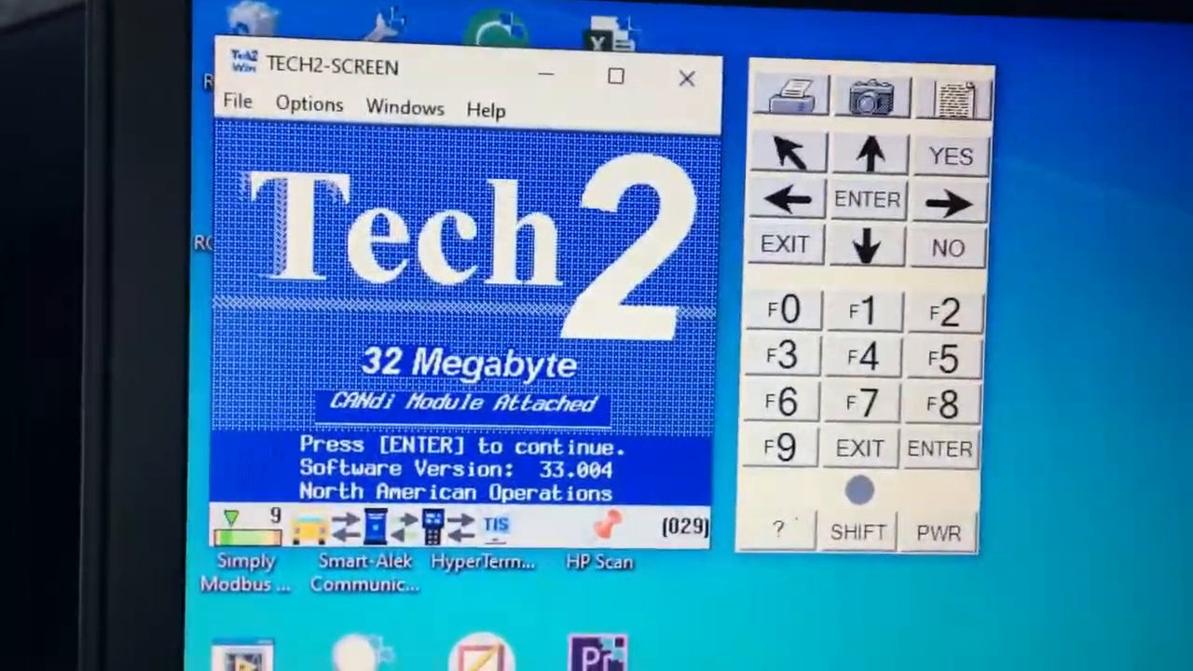
- Continue past the Tech2 start screen to the Vehicle Identification product series list
click(867, 202)
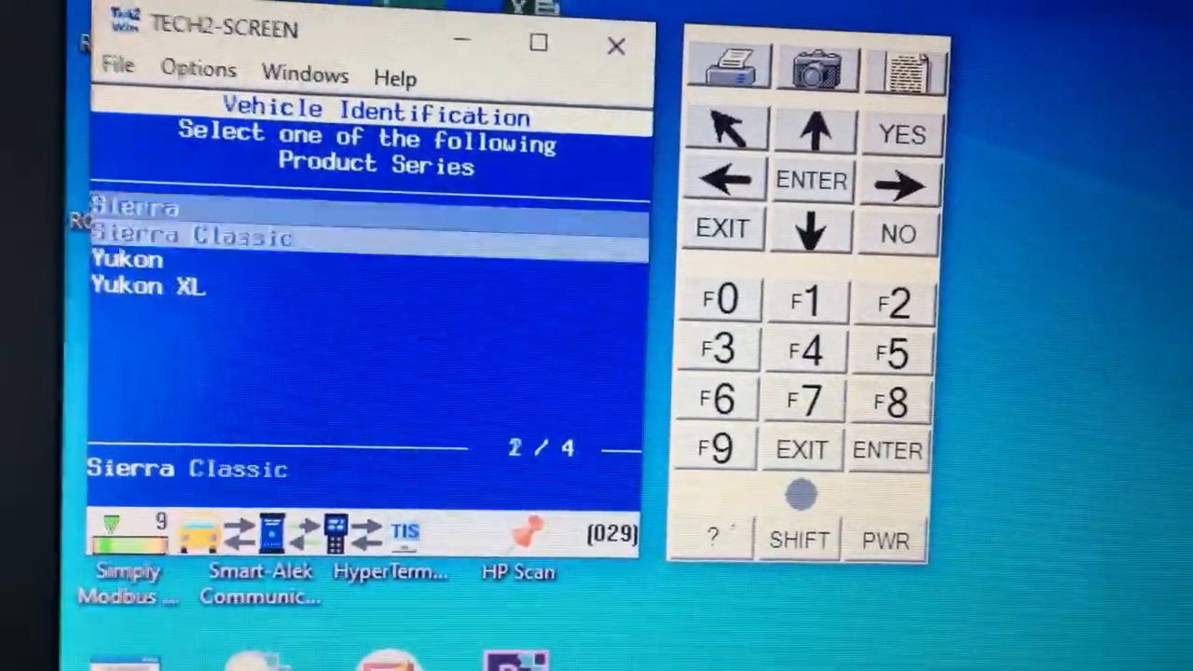
- Choose Sierra Classic as the product series and list all stored ECM DTCs by priority
click(812, 130)
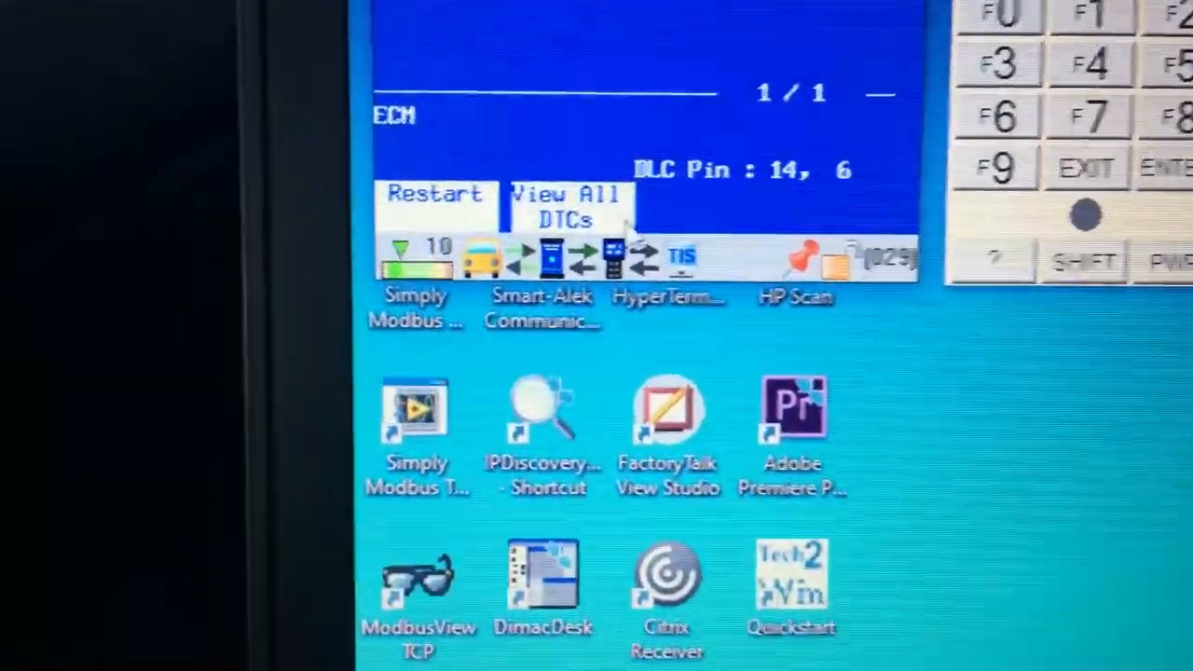
click(569, 207)
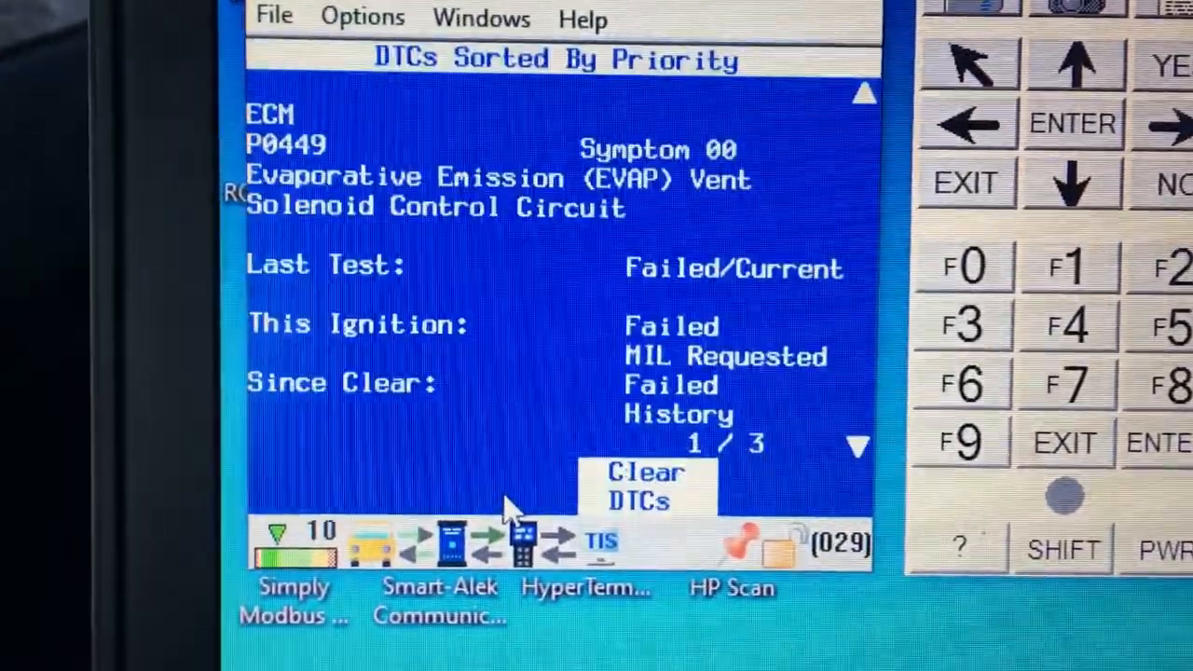